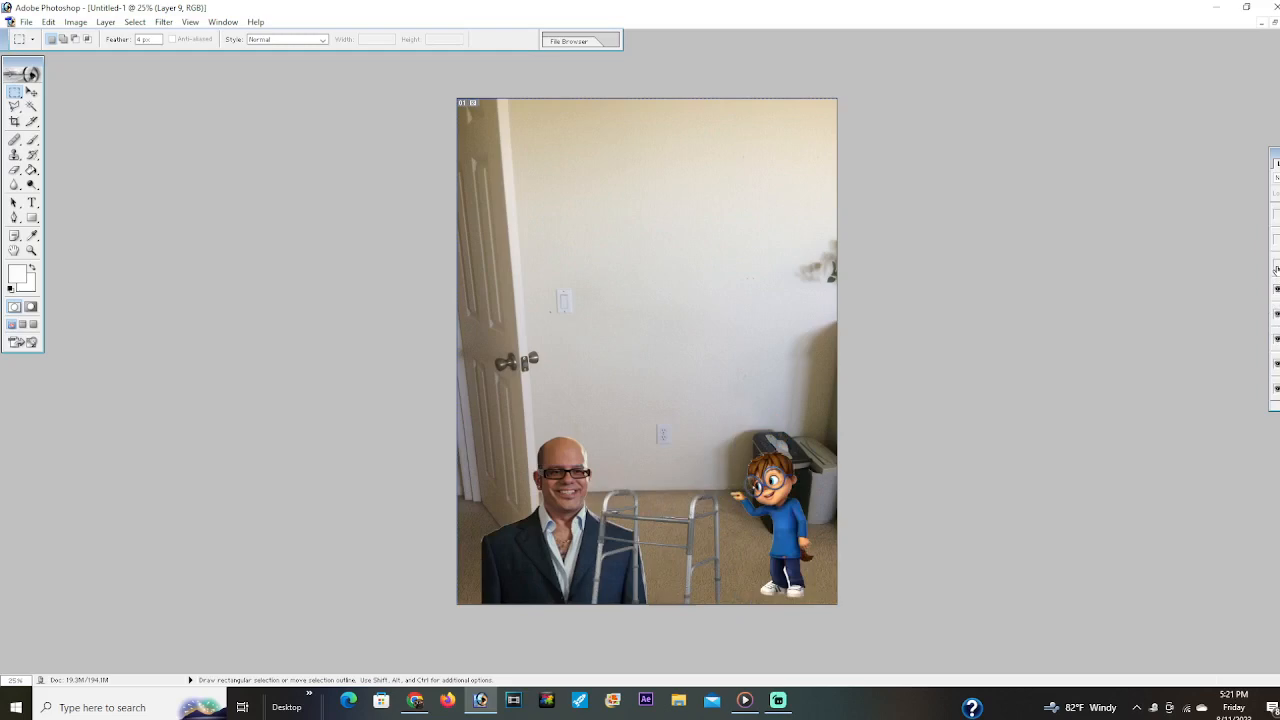
mouse_move(1276, 272)
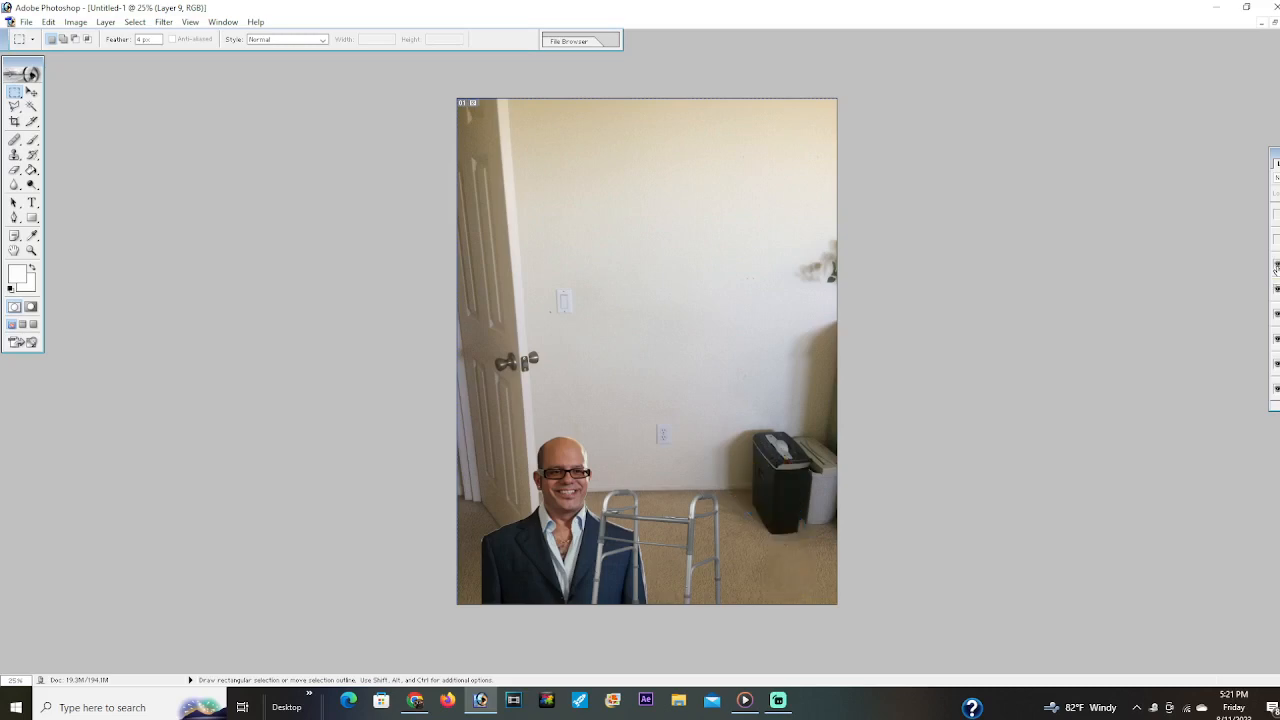
mouse_move(1274, 256)
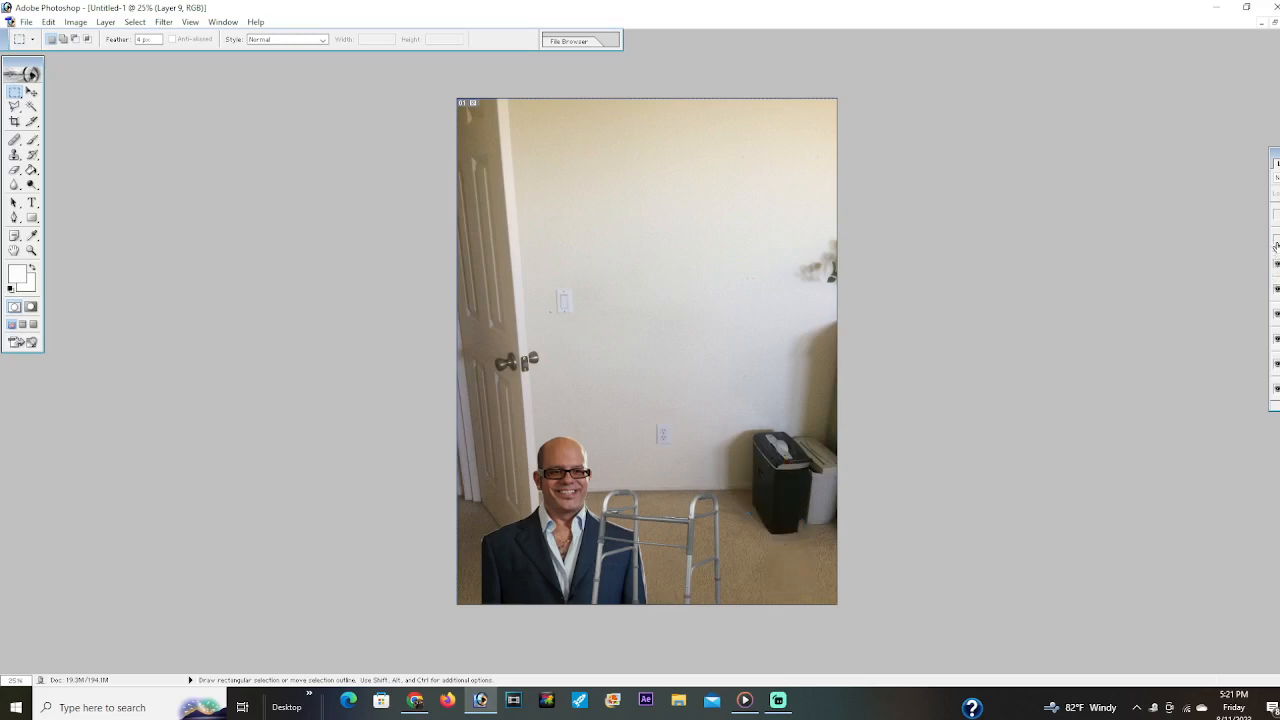
mouse_move(1276, 244)
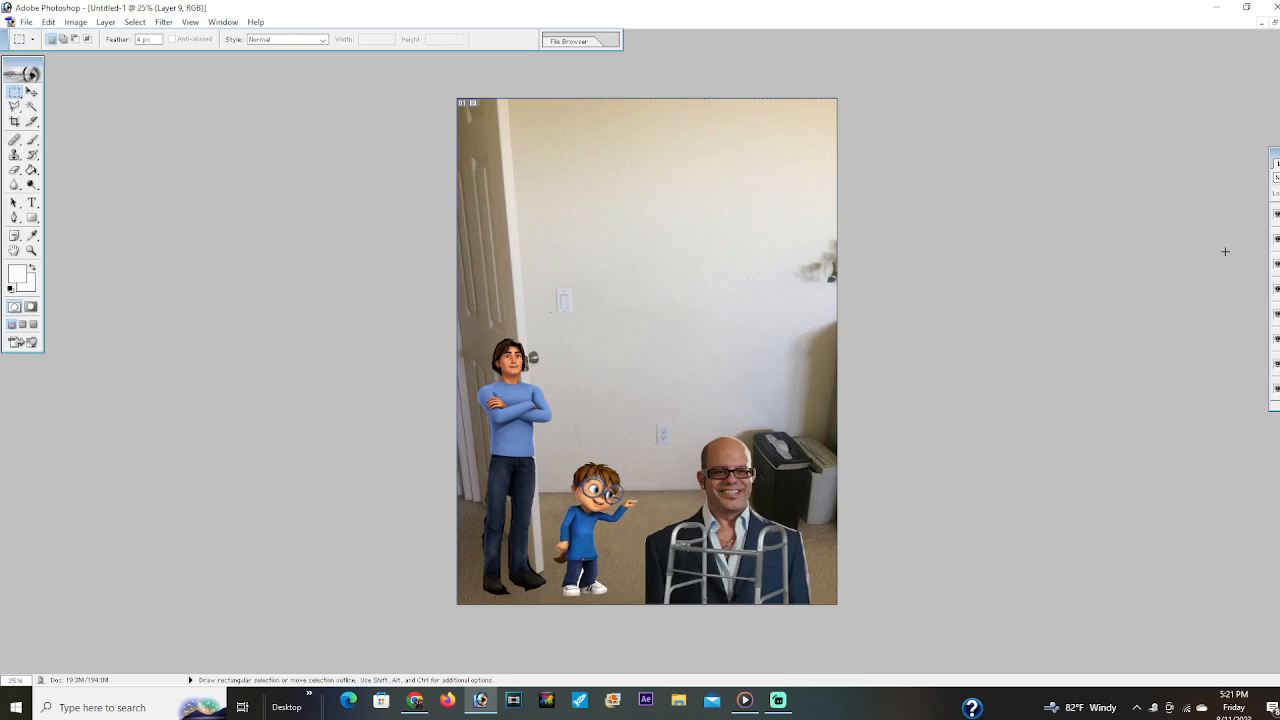
mouse_move(960, 560)
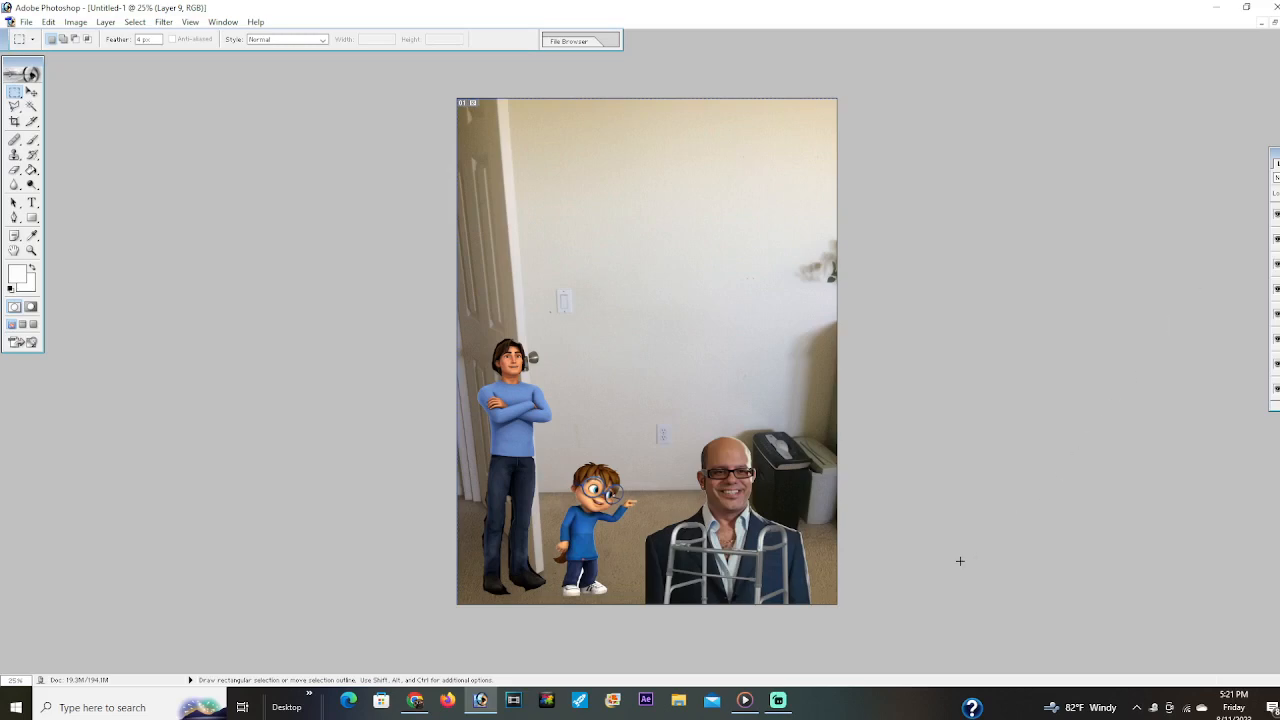